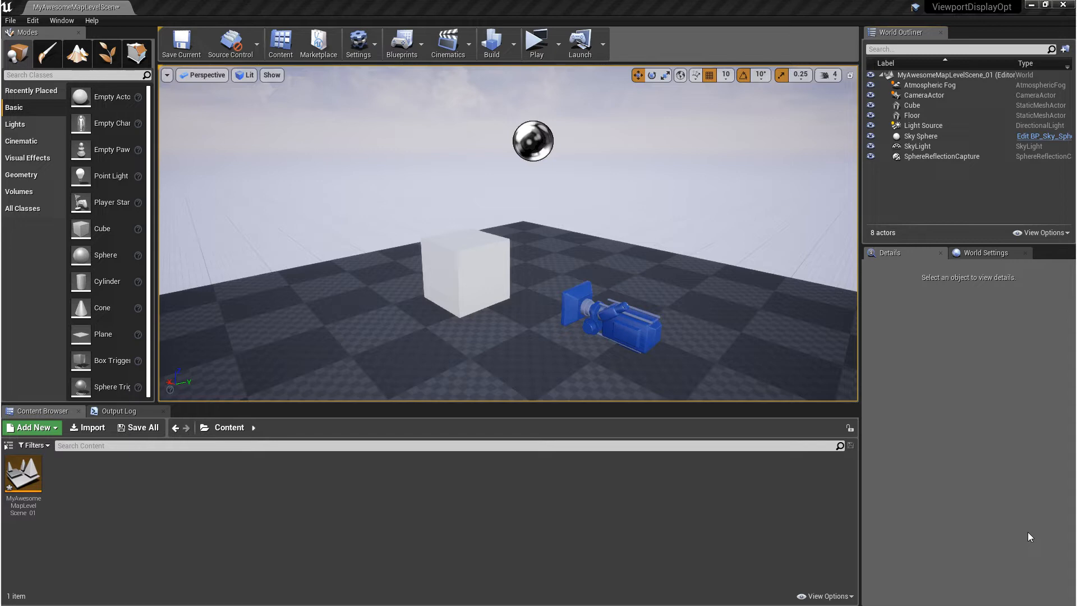
mouse_move(990, 489)
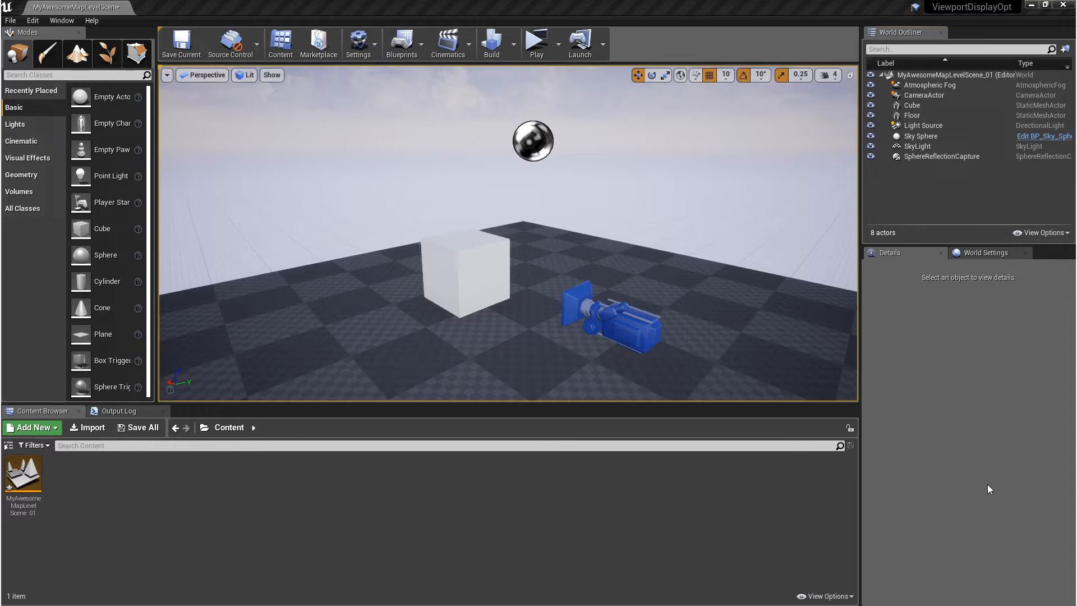
mouse_move(974, 190)
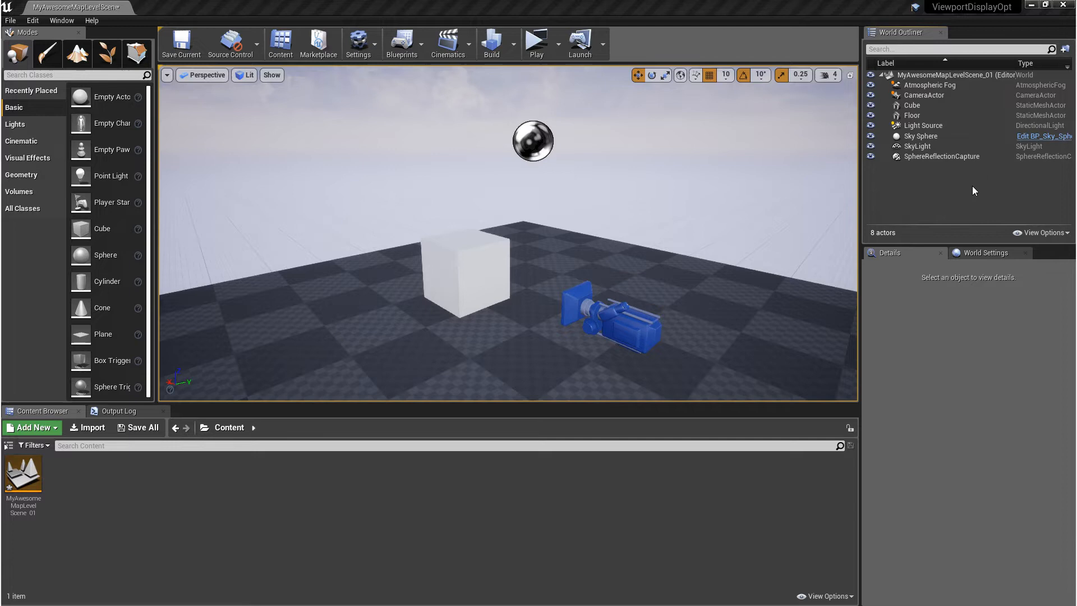
mouse_move(957, 190)
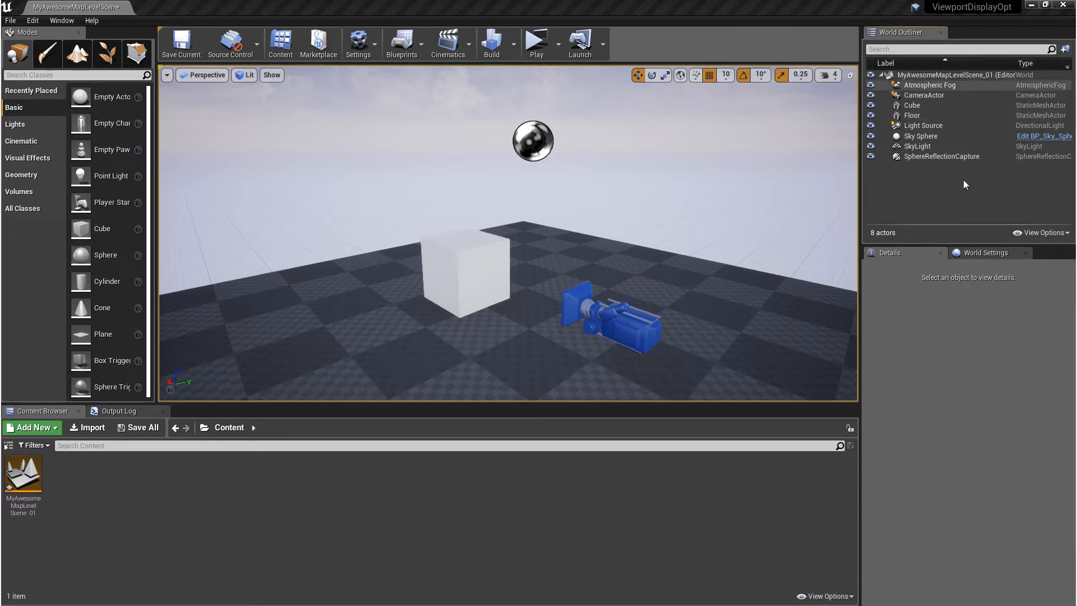
Step: Create a new actor folder named 'Art' in the World Outliner
right_click(964, 184)
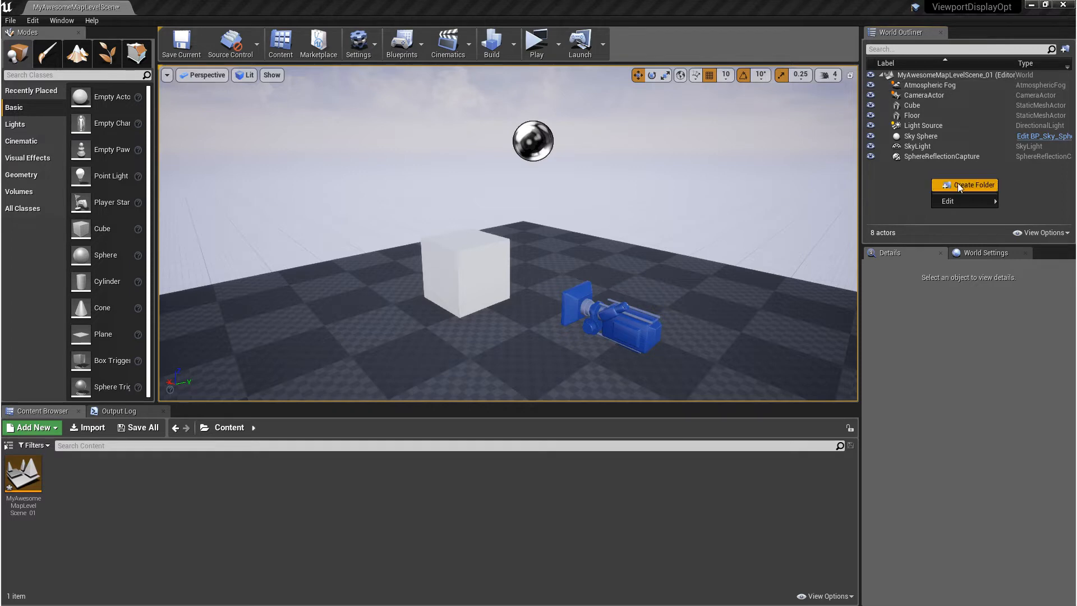
left_click(973, 184)
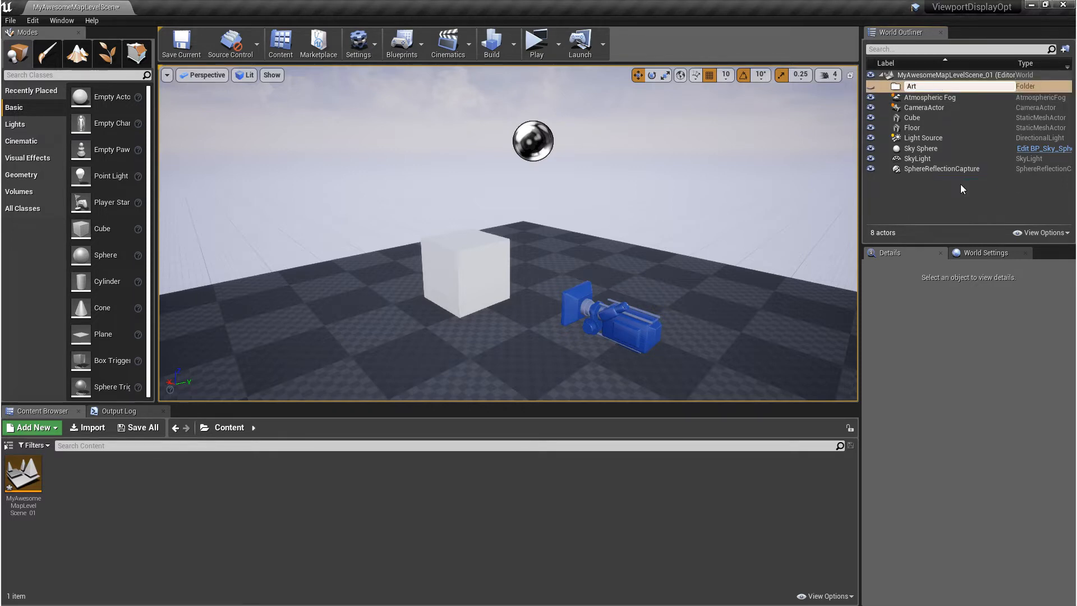
left_click(911, 85)
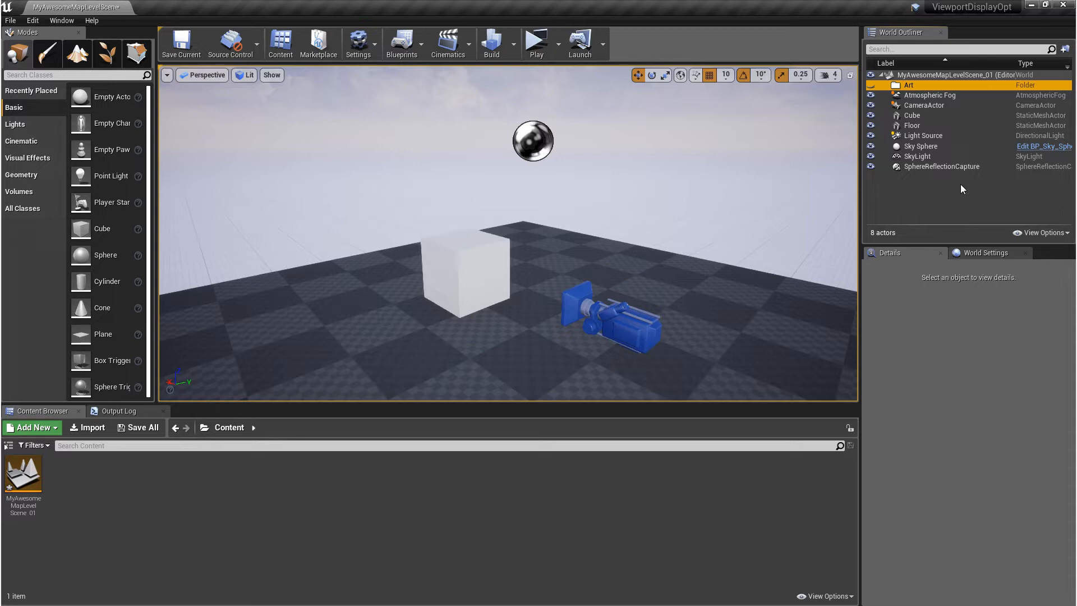
Step: Duplicate the Art folder and rename the copy 'Lighting'
key("ctrl+w")
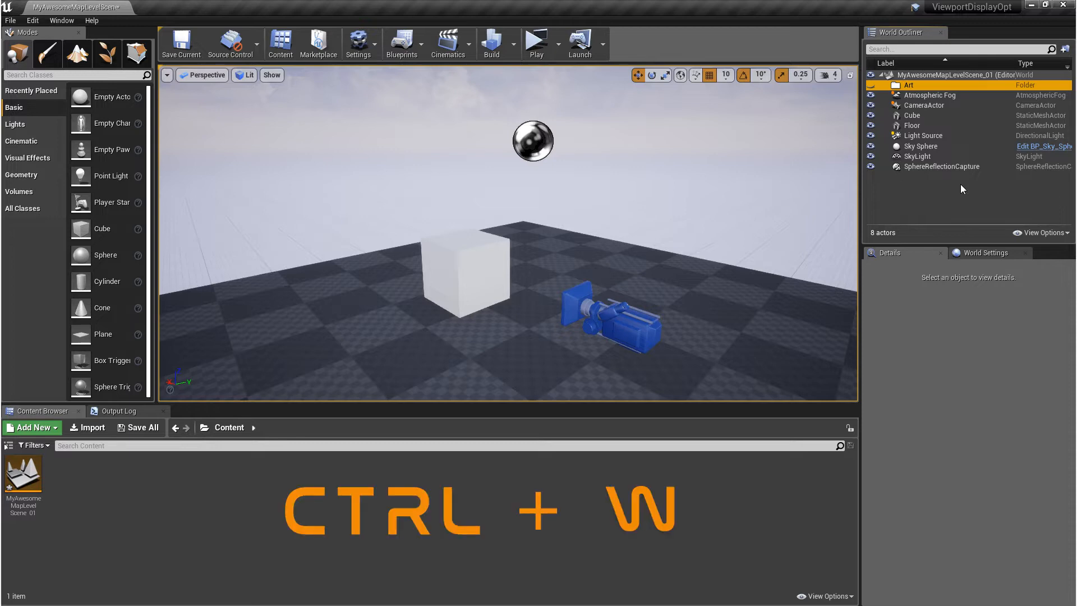
key("ctrl+w")
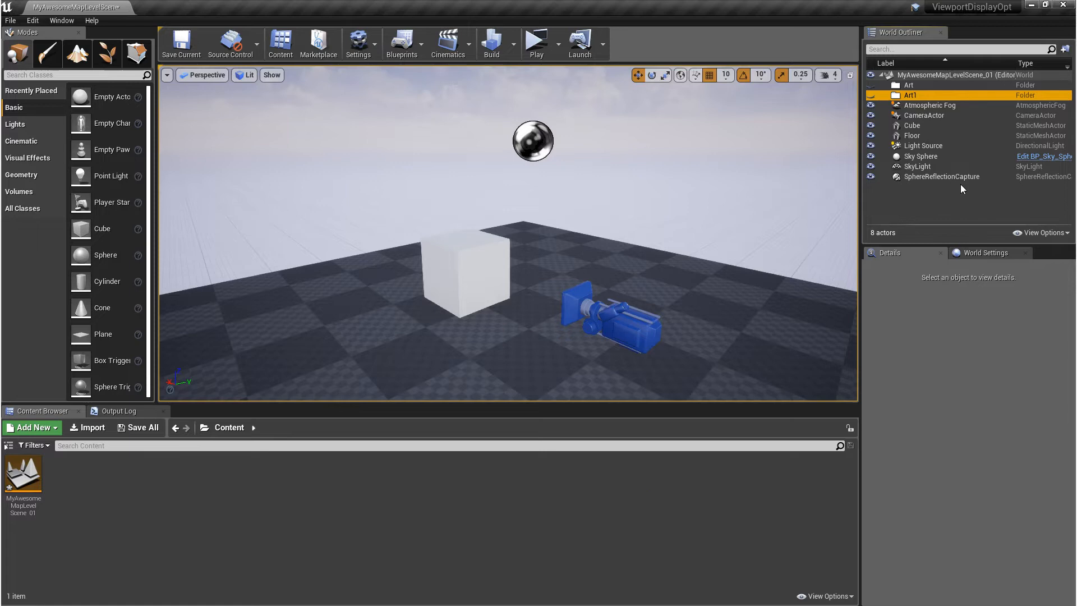
key("F2")
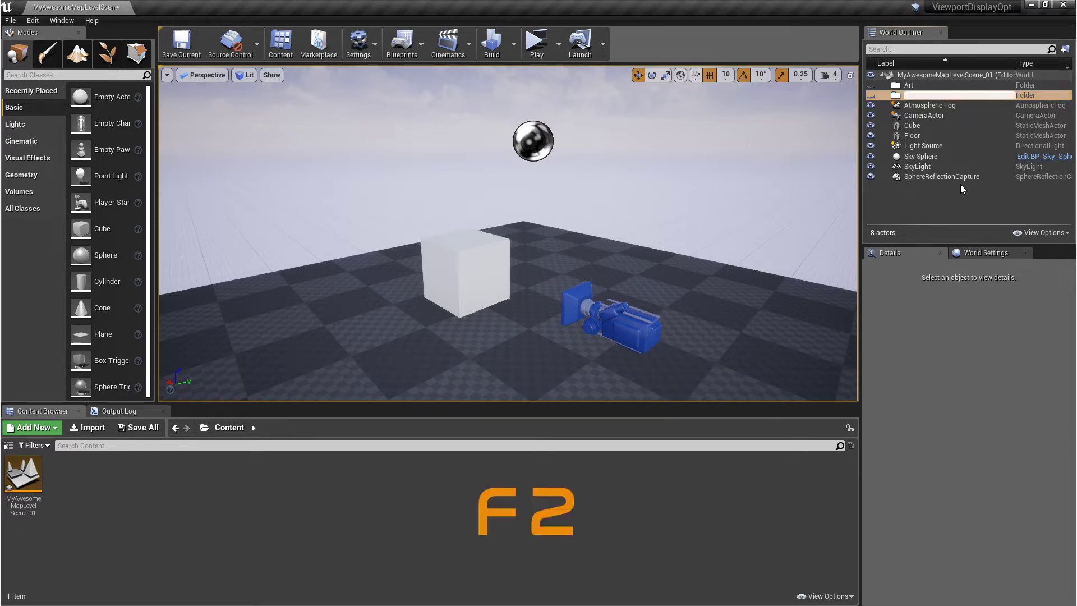
type("Lighting")
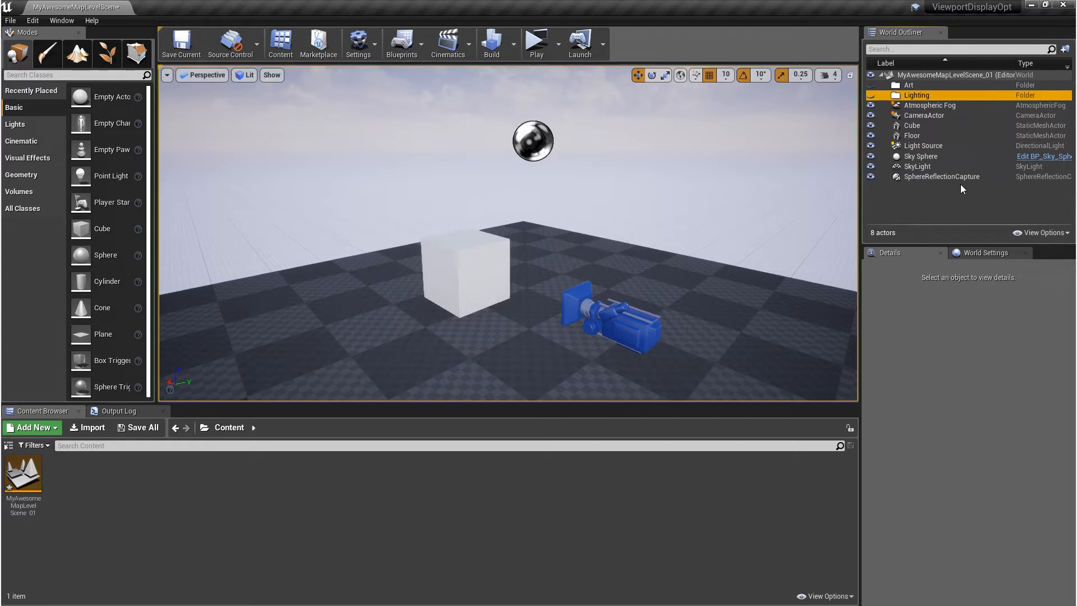
Step: Select the SphereReflectionCapture actor to show its properties in the Details panel
left_click(942, 175)
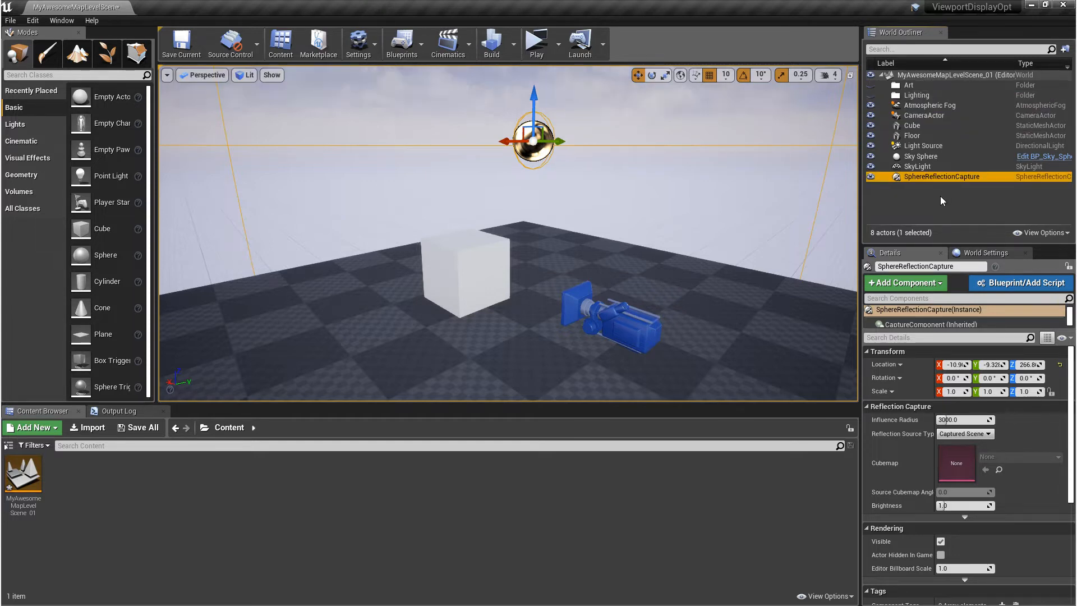
Step: Select SkyLight, Sky Sphere, Light Source and SphereReflectionCapture, and move them into Lighting
left_click(918, 166)
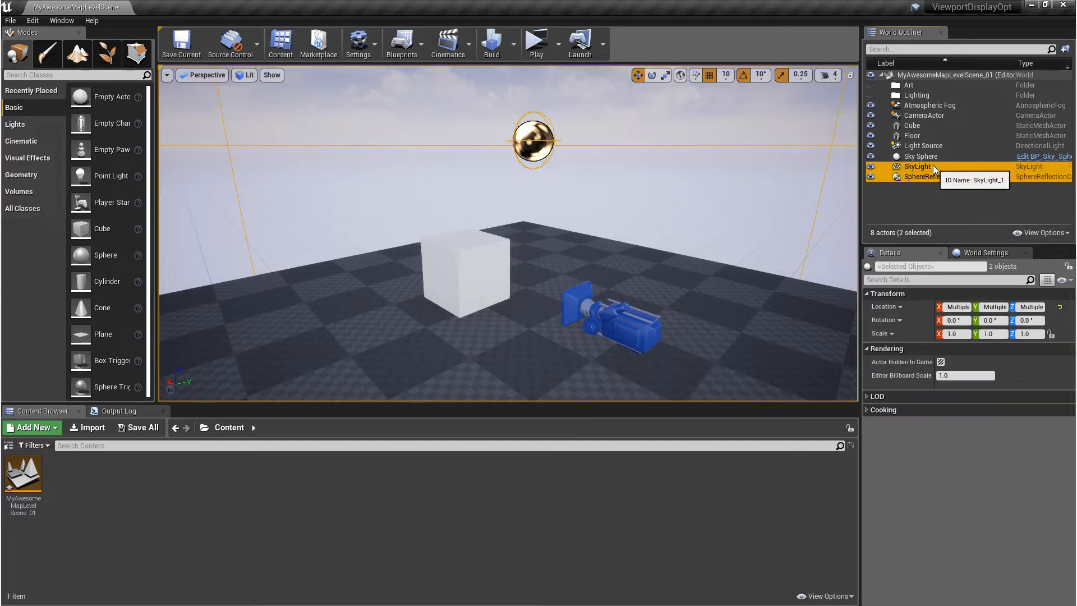
left_click(922, 146)
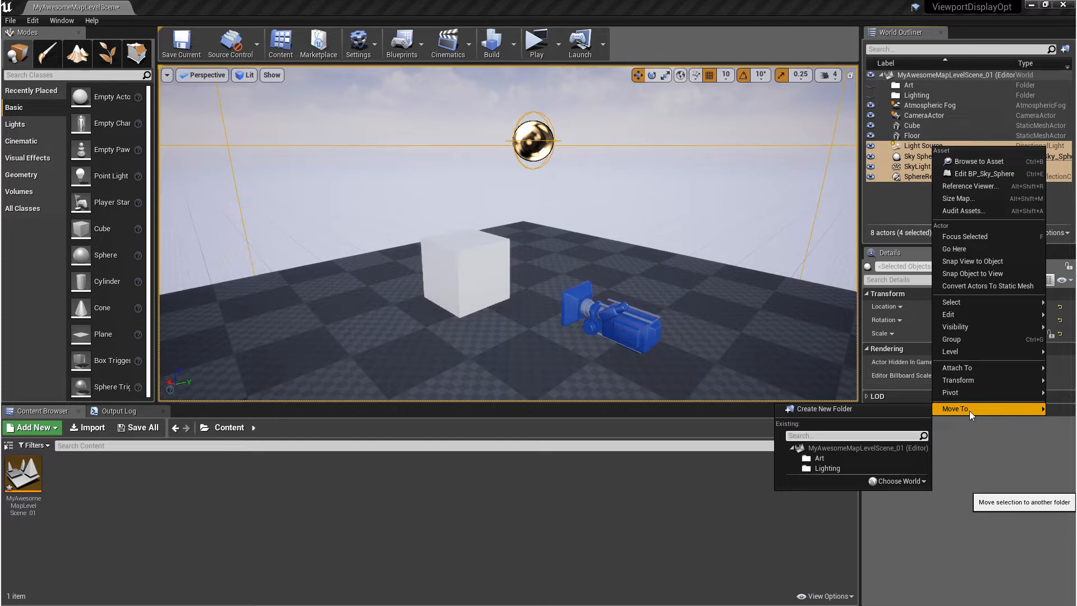
left_click(827, 468)
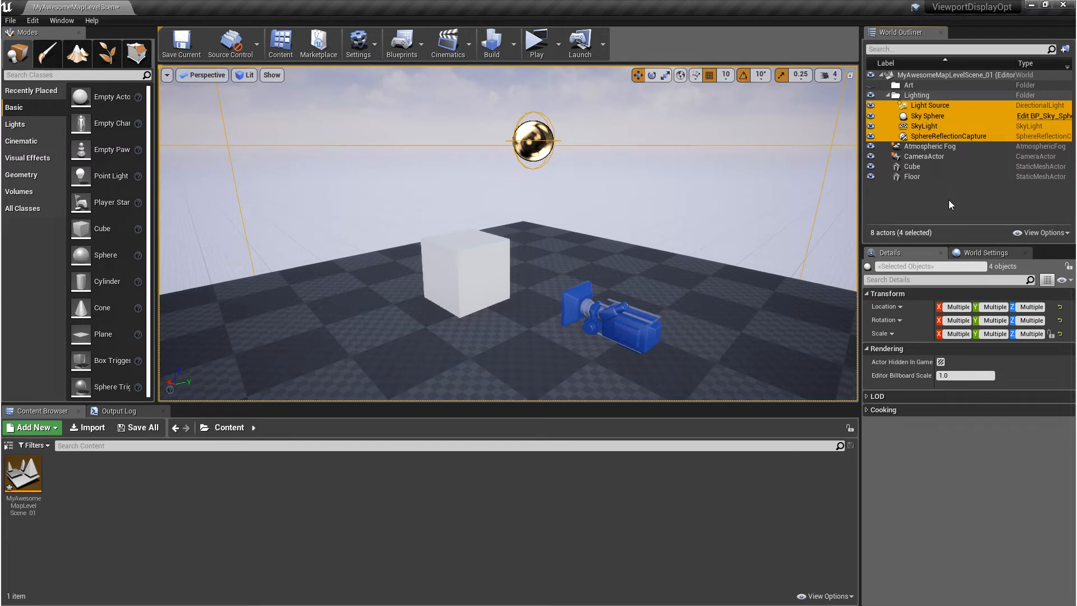
mouse_move(936, 77)
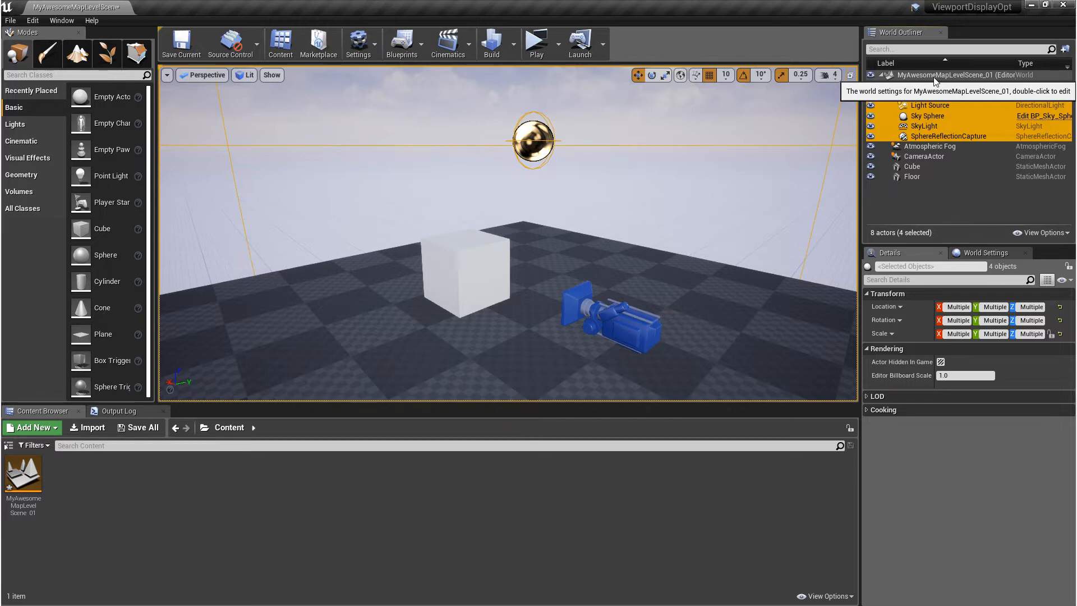
Step: Open the level's World Settings from its entry in the World Outliner
left_click(985, 252)
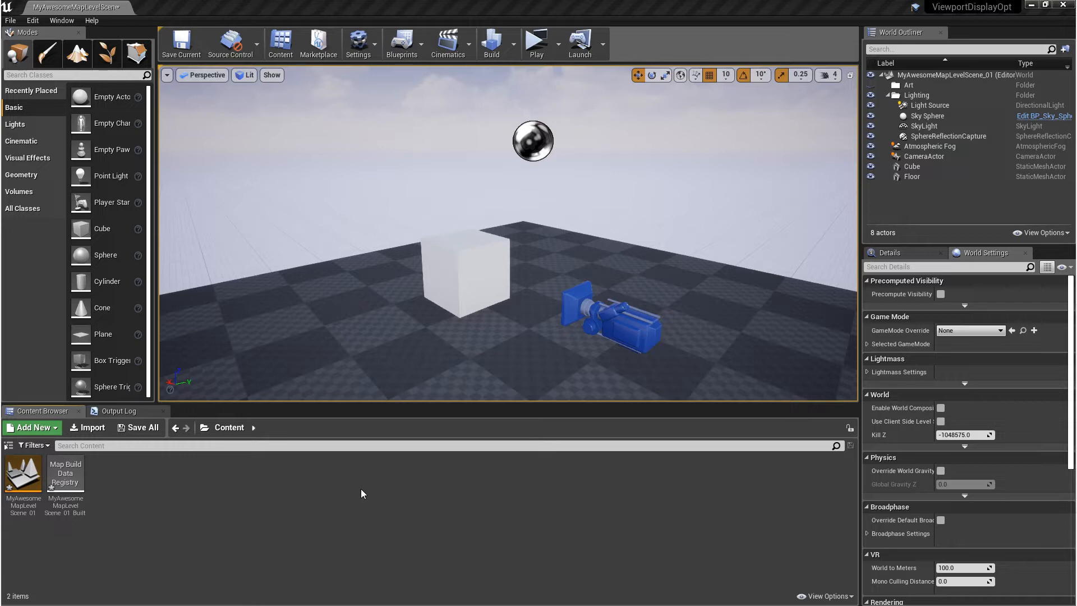
mouse_move(309, 472)
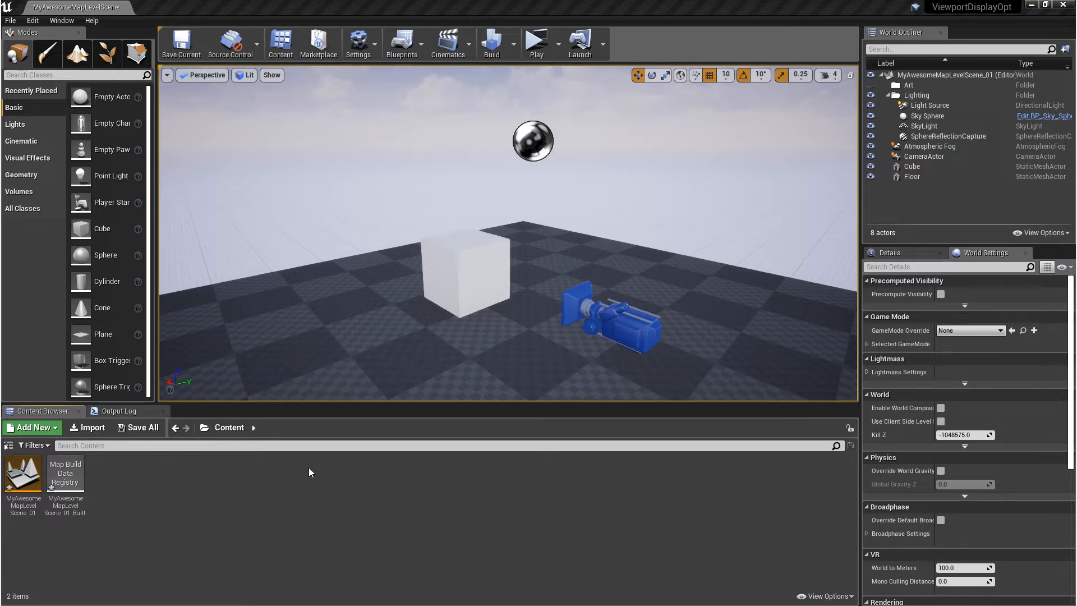
mouse_move(27, 427)
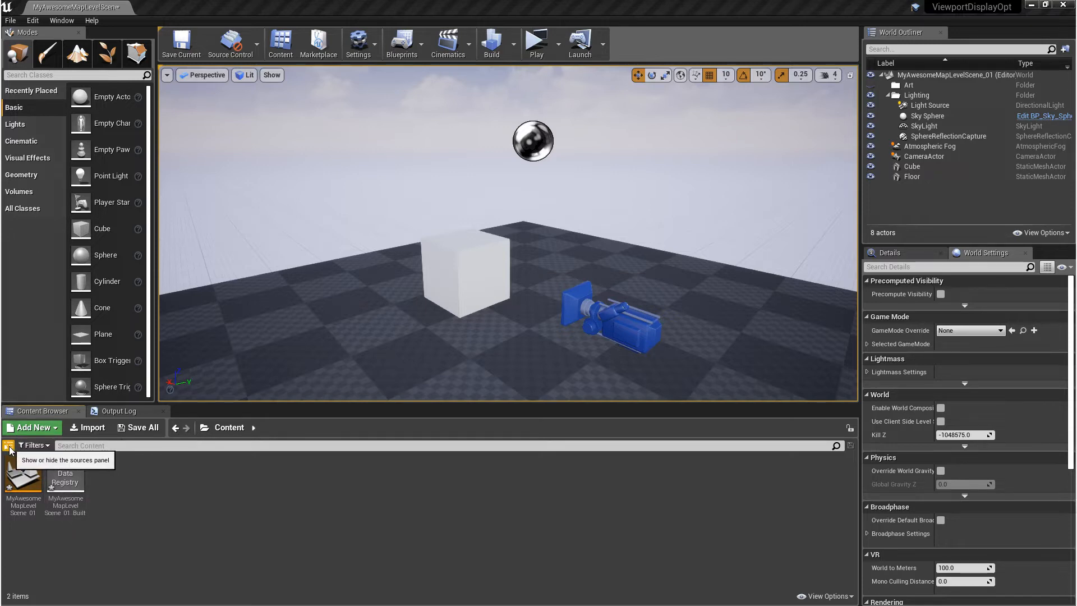
Step: Show the Content Browser's folder tree and create an 'Art' folder under Content
left_click(10, 449)
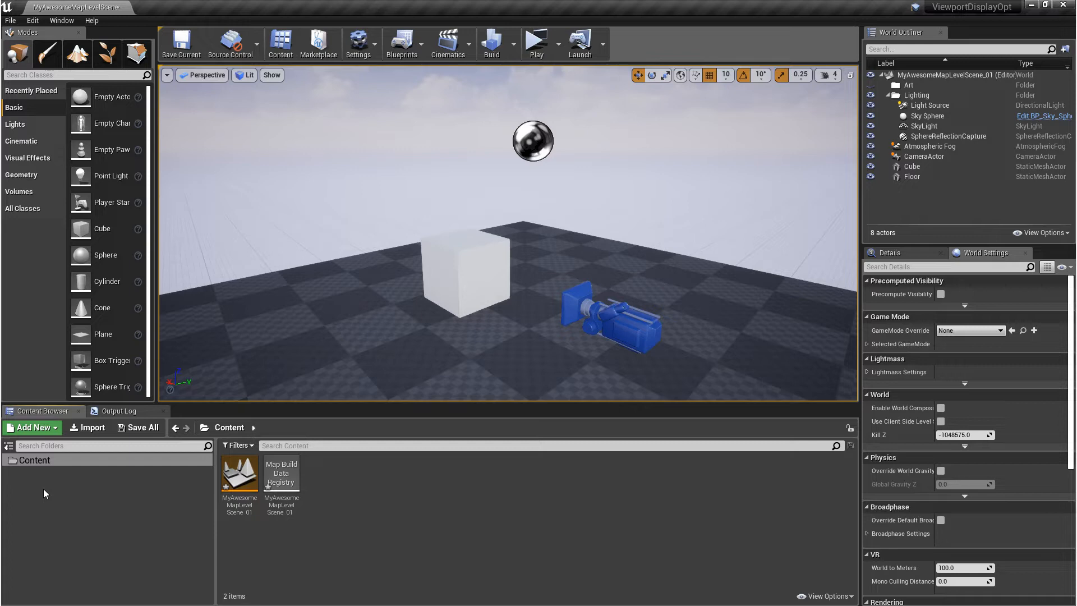
mouse_move(34, 431)
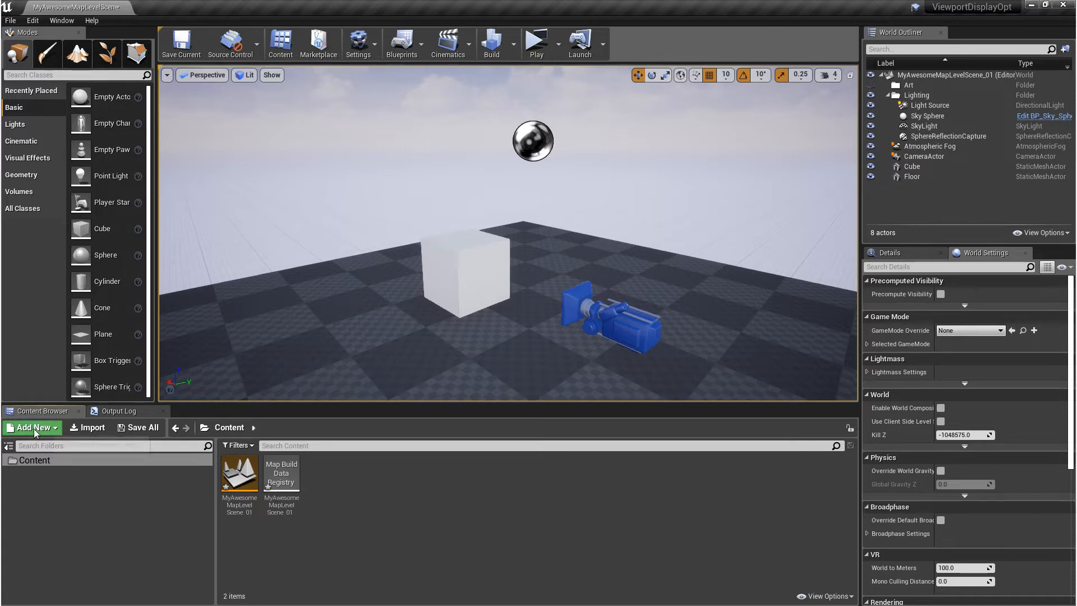
mouse_move(363, 512)
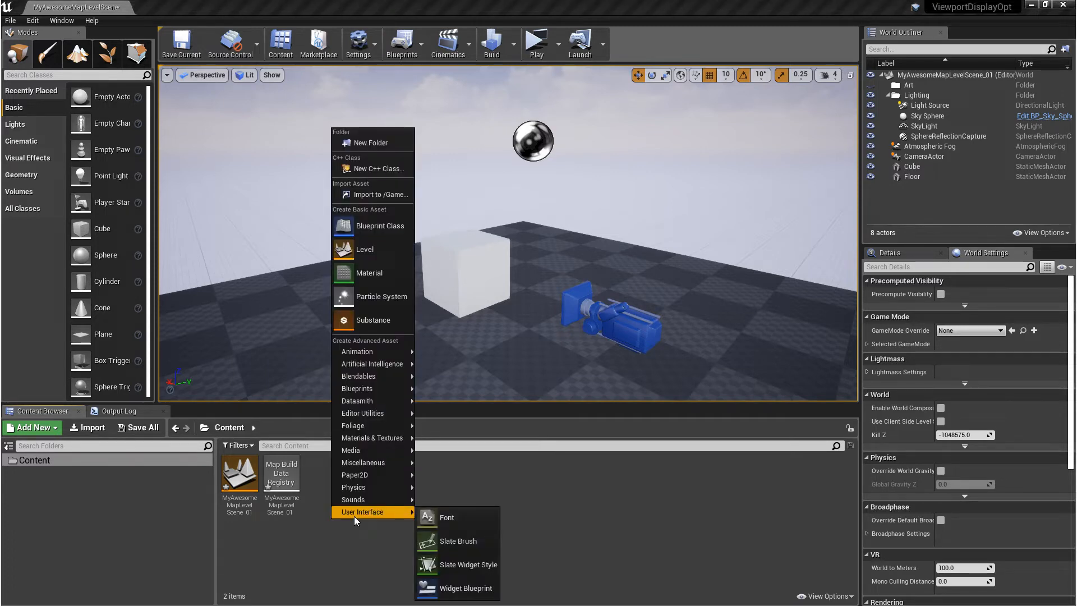
mouse_move(362, 499)
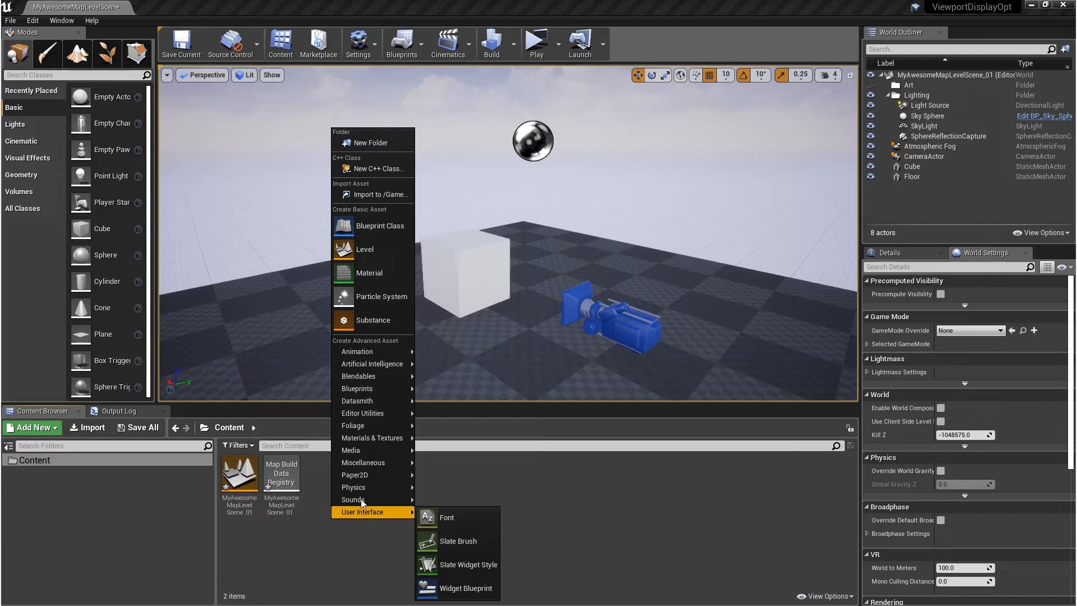
left_click(372, 143)
type("Art")
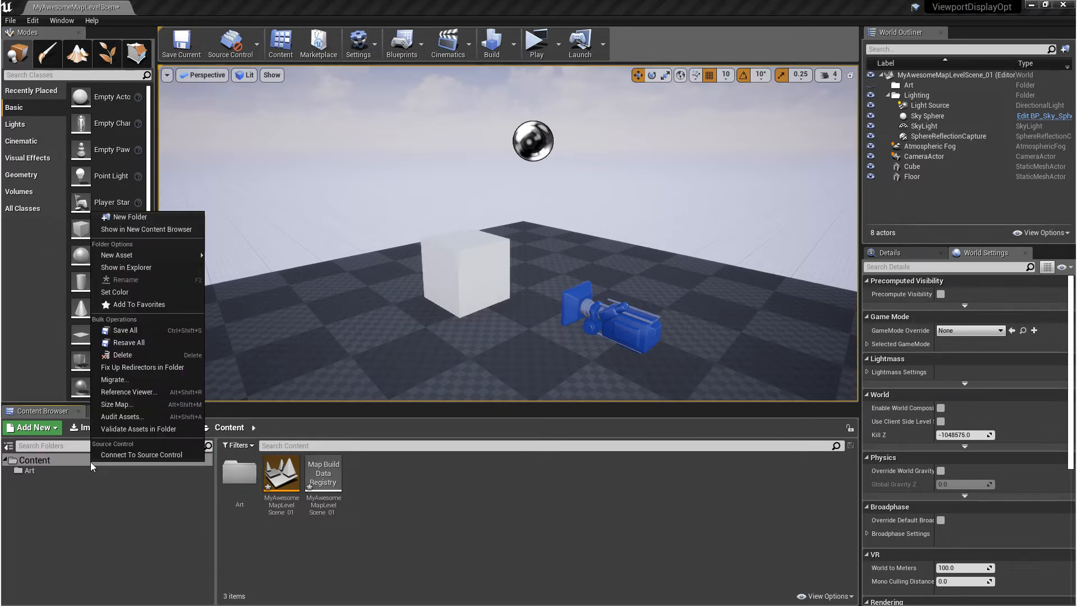
Step: Create Interactables and Materials folders in Content through File Explorer, then return to Unreal
left_click(126, 267)
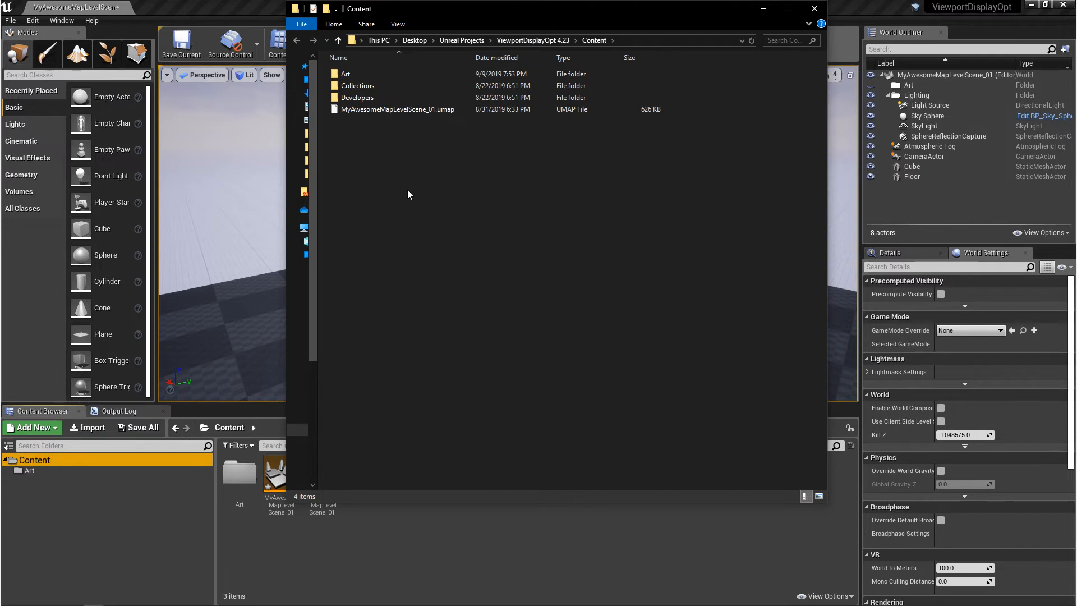
right_click(407, 195)
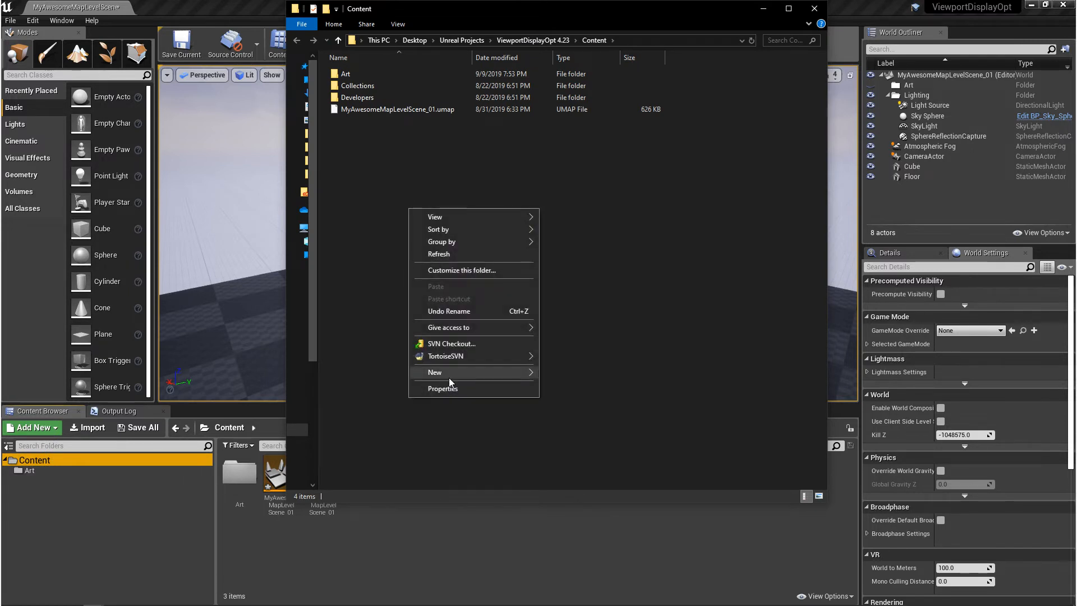
left_click(434, 371)
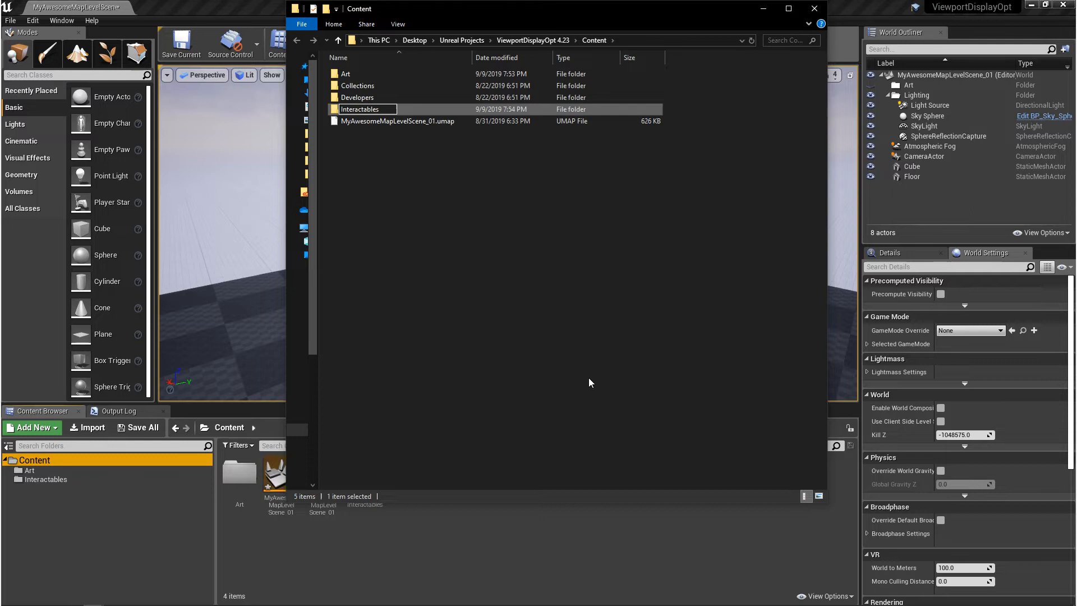
left_click(814, 8)
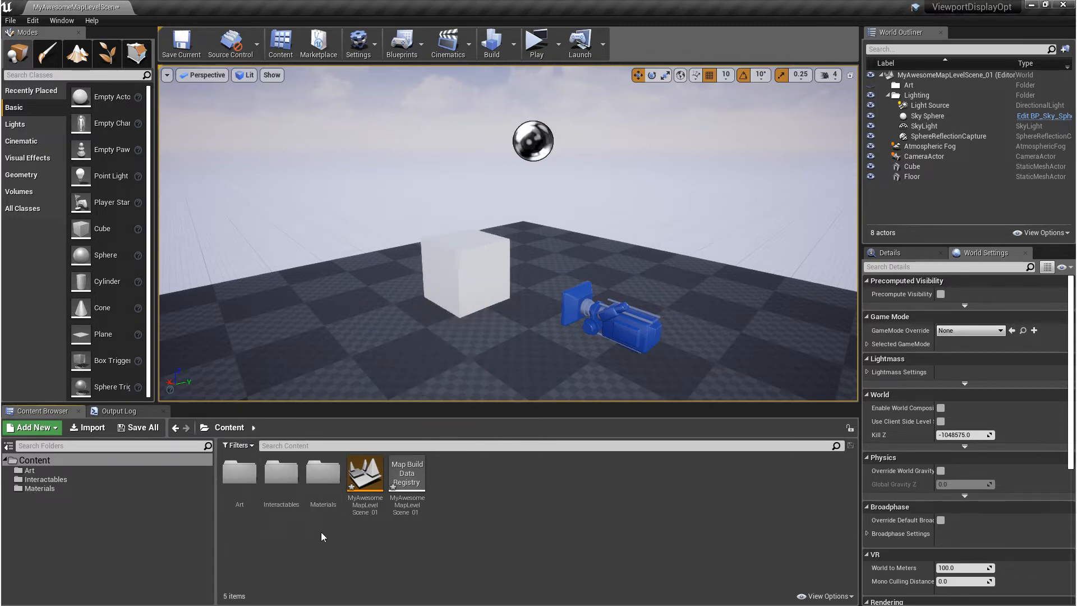
mouse_move(323, 481)
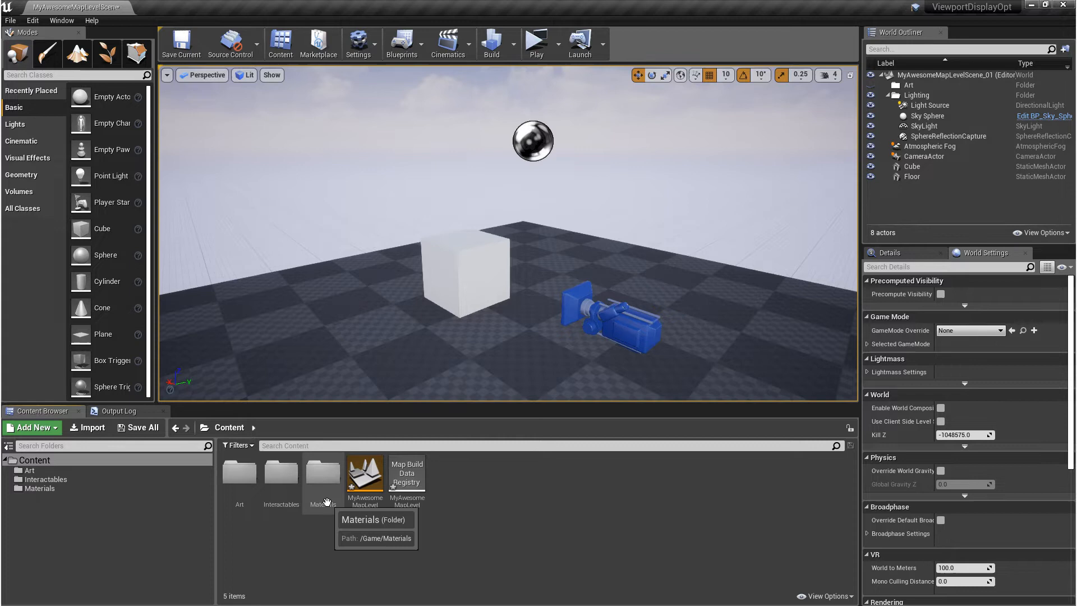
Step: Drag Materials onto the Interactables folder and choose Move Here
right_click(323, 474)
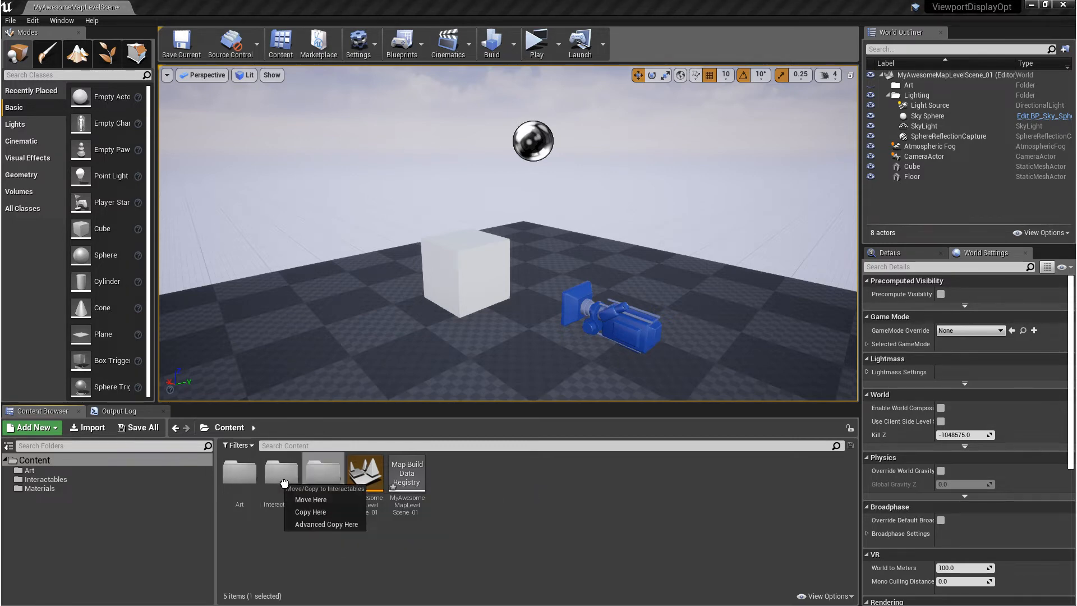
mouse_move(310, 512)
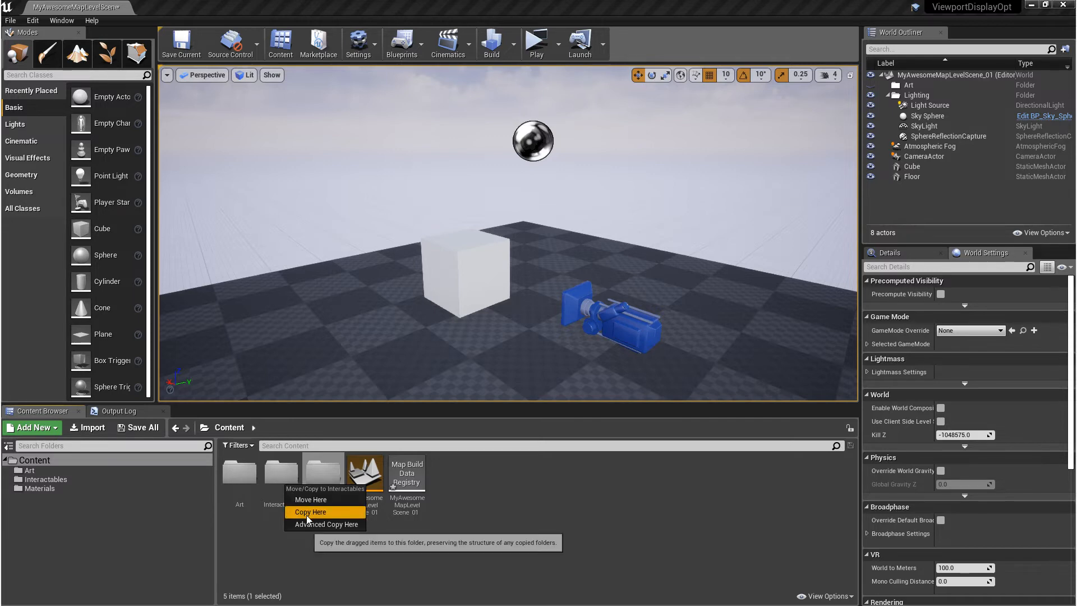
mouse_move(310, 500)
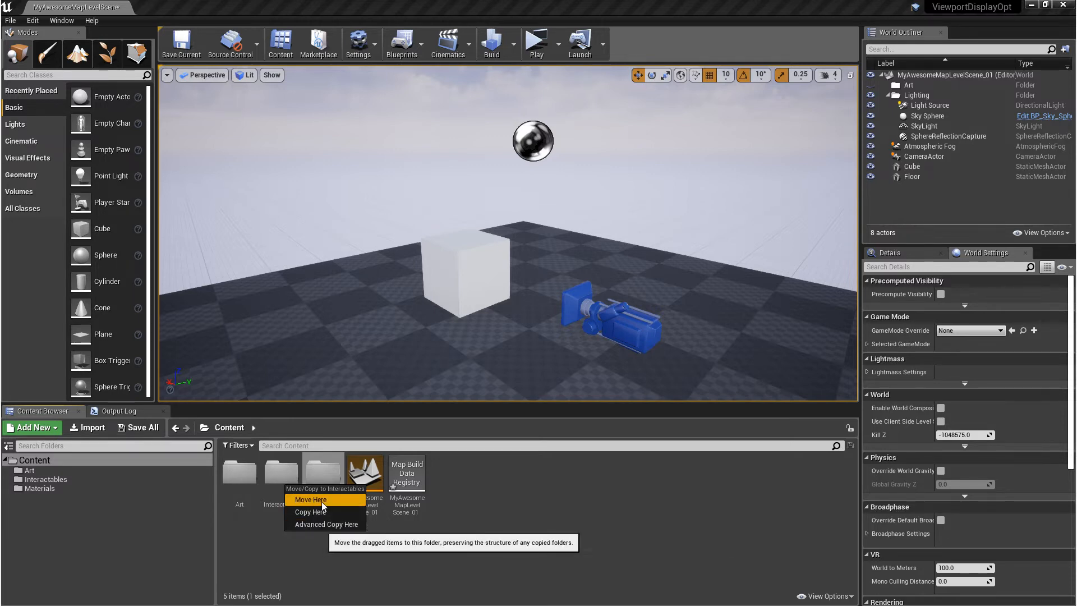
left_click(310, 499)
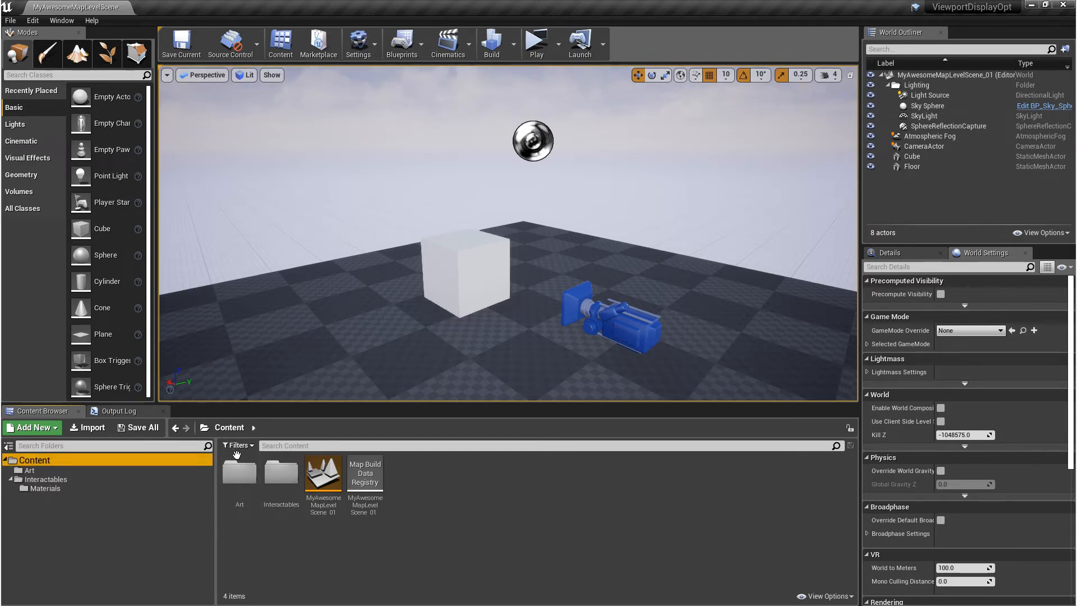
Step: Filter Content for Redirector assets, finding none, then bring up the Art folder's options
left_click(238, 445)
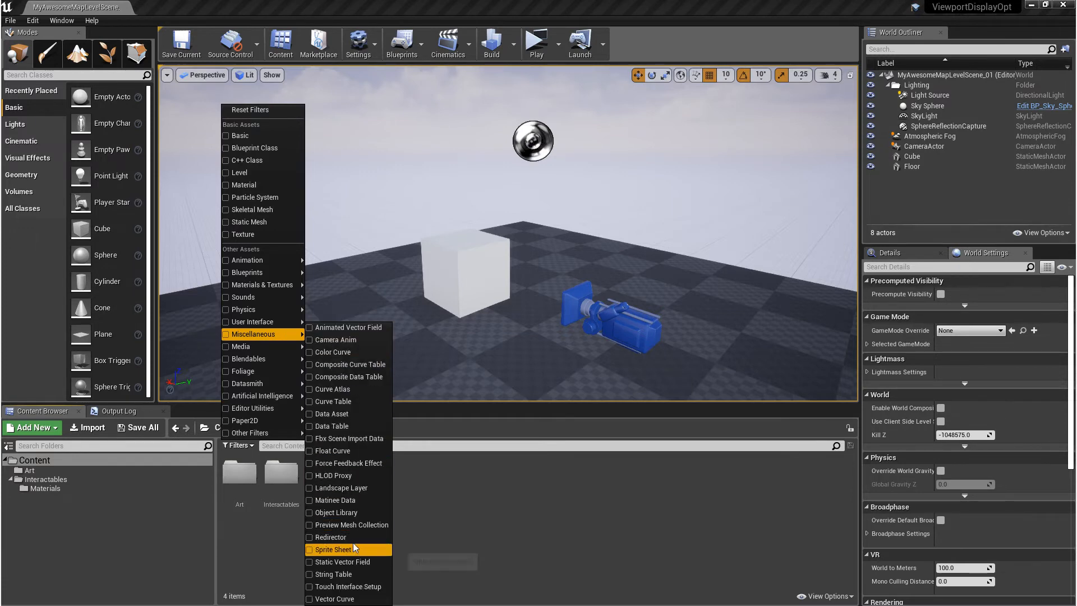
left_click(331, 537)
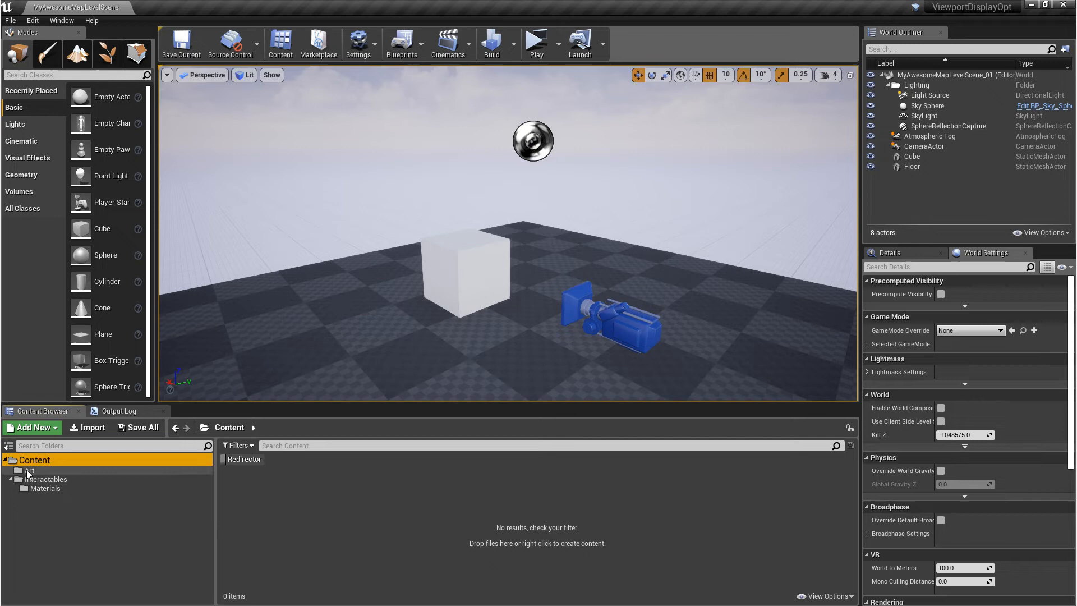
mouse_move(88, 478)
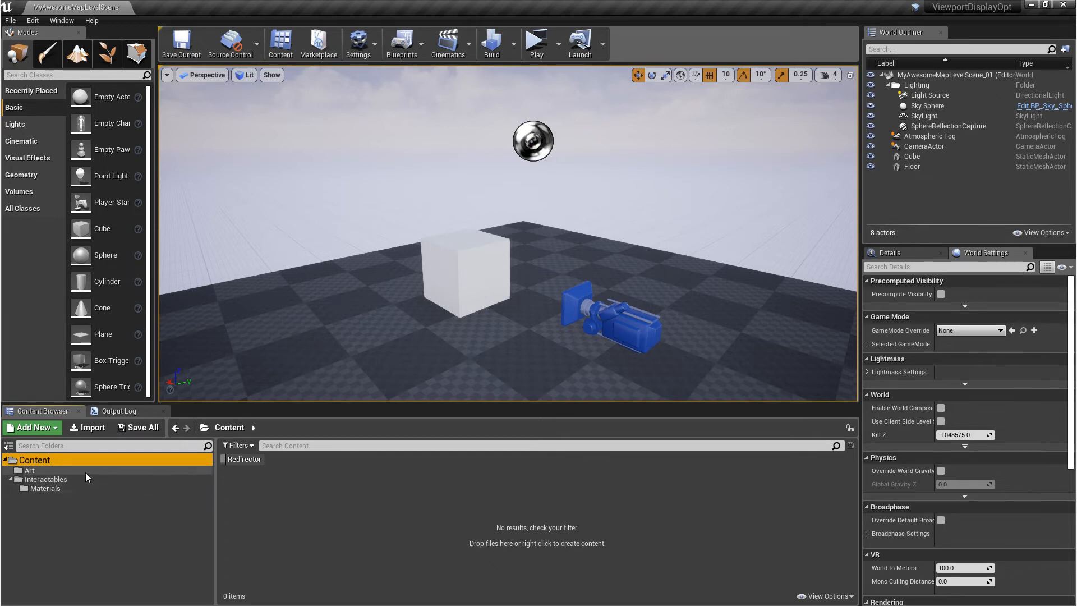
mouse_move(61, 474)
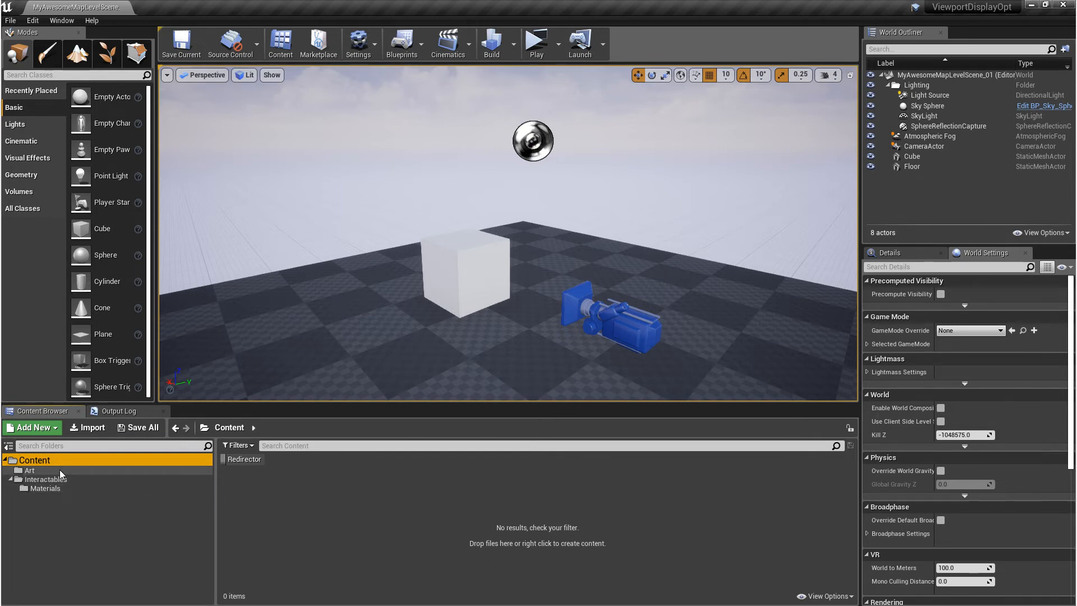
right_click(30, 470)
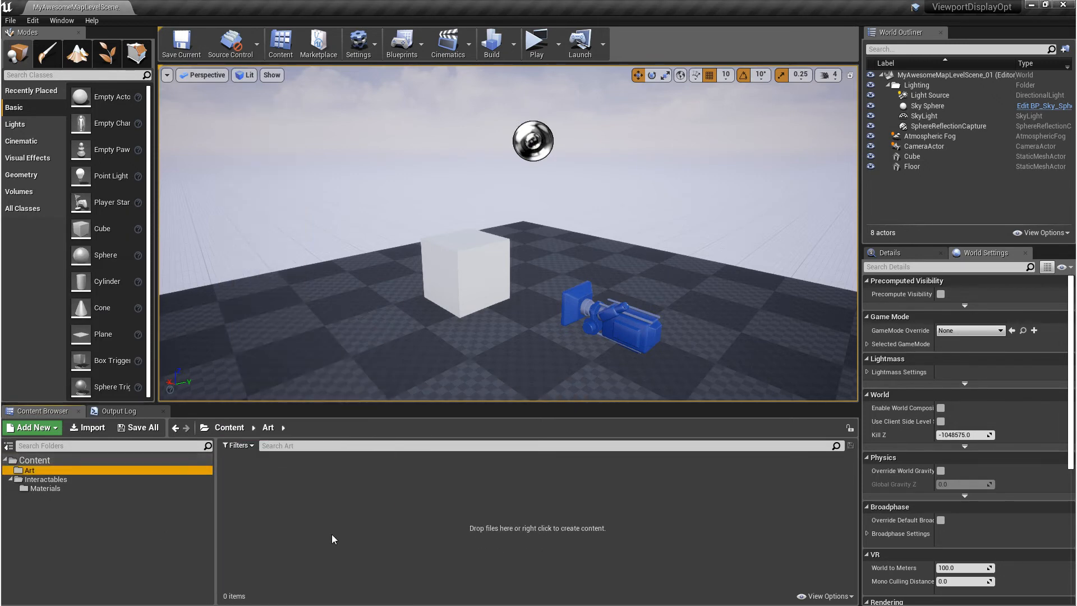
Step: Return to Content, open and close a second Content Browser, then open Content Browser 4
left_click(230, 426)
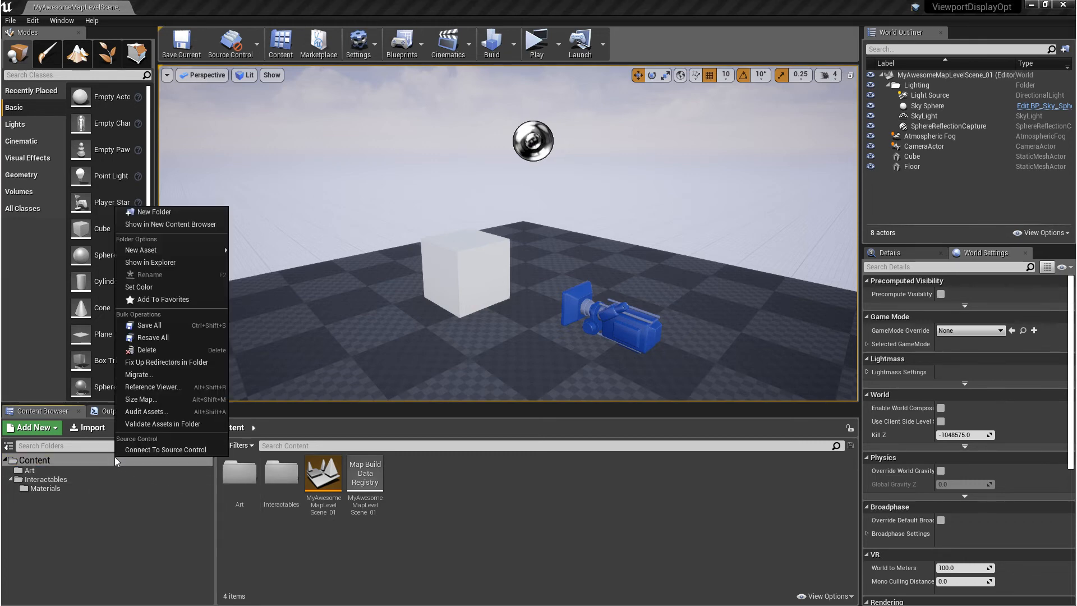
left_click(173, 223)
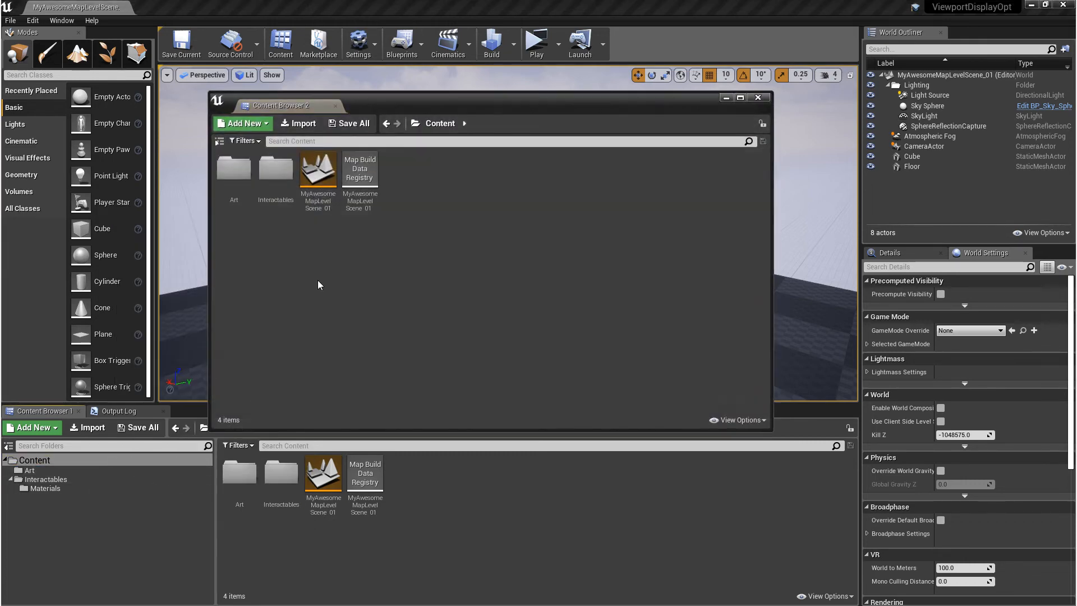
left_click(757, 97)
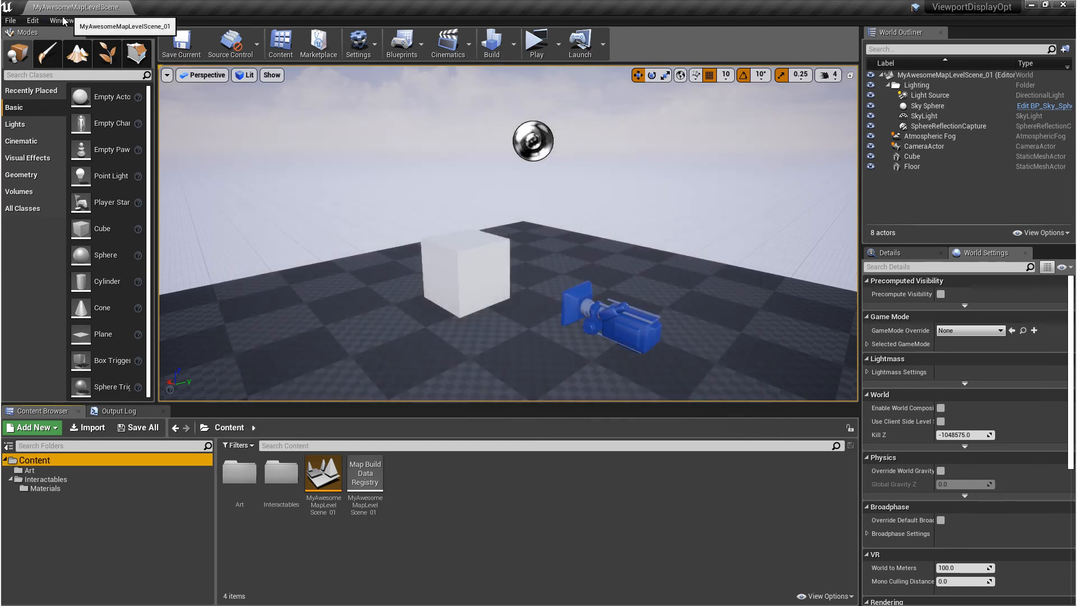
left_click(61, 21)
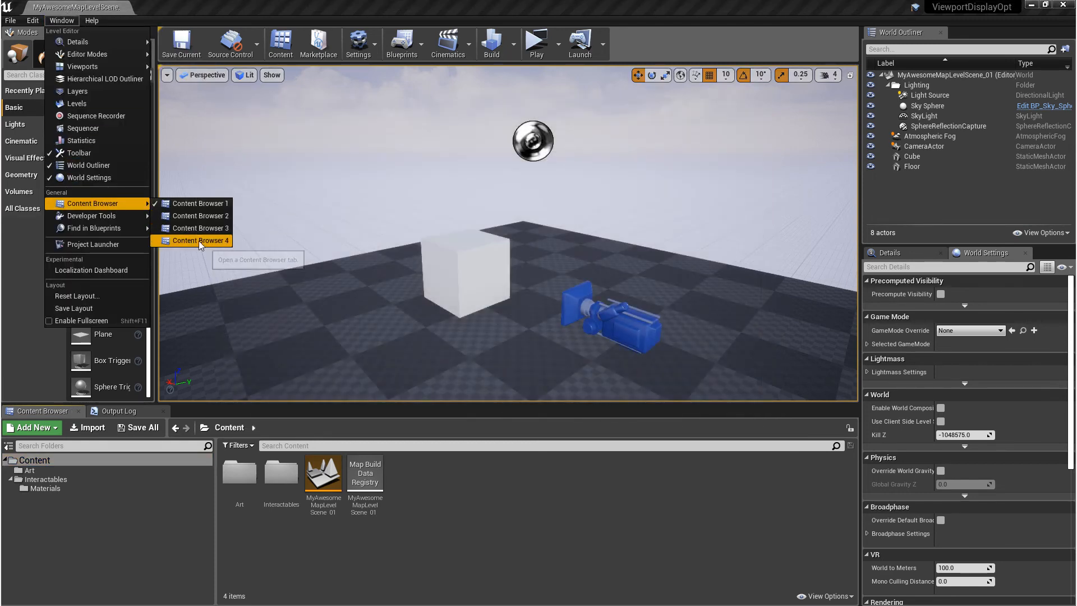
mouse_move(201, 241)
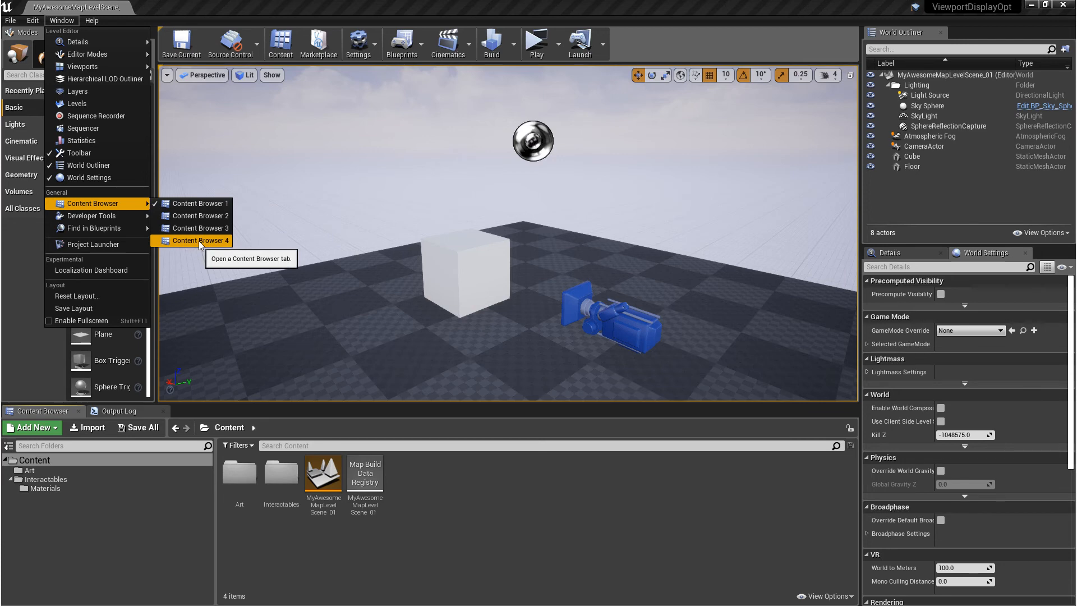
left_click(28, 470)
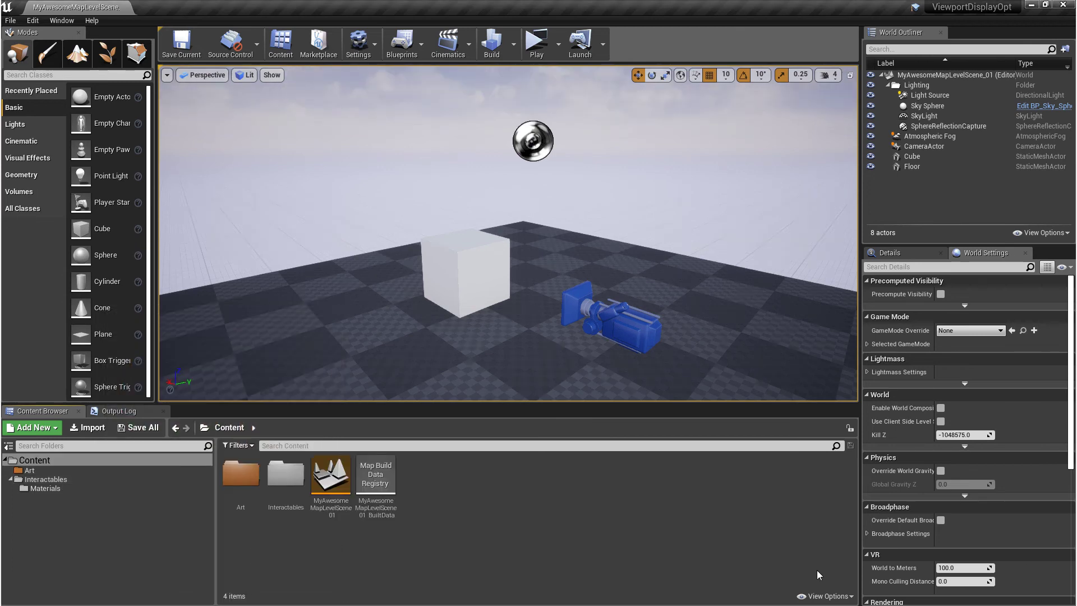
Step: Raise the Thumbnails Scale in View Options to show larger asset tiles
left_click(827, 596)
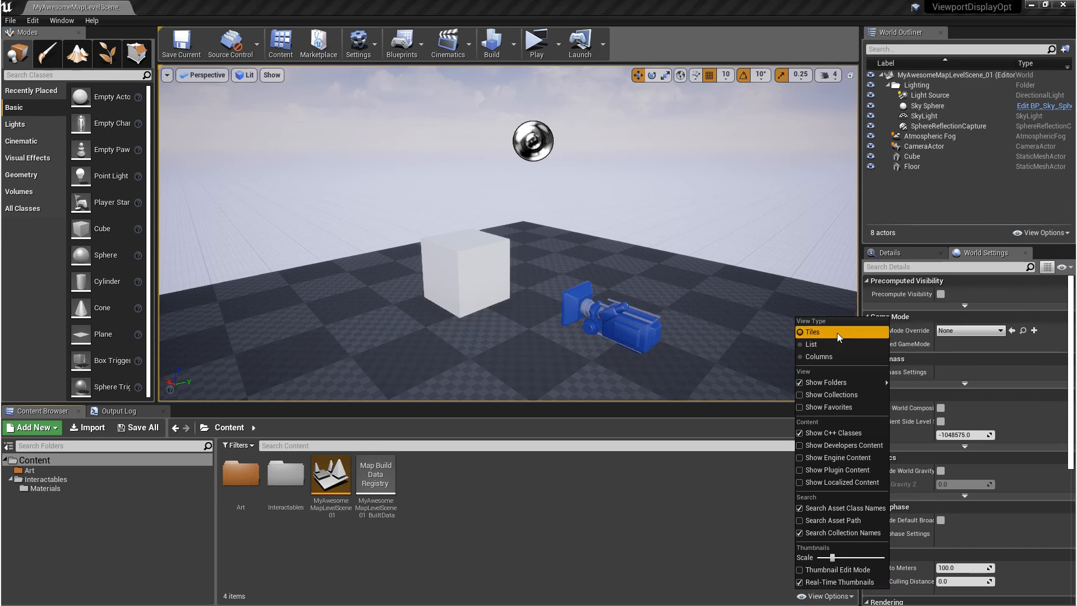
mouse_move(811, 332)
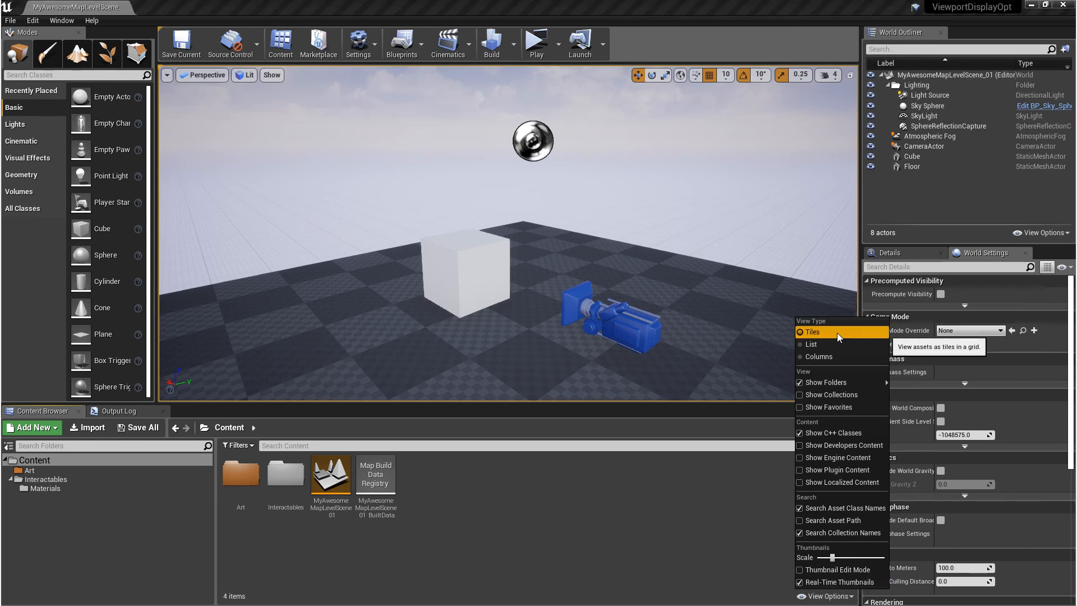
mouse_move(838, 483)
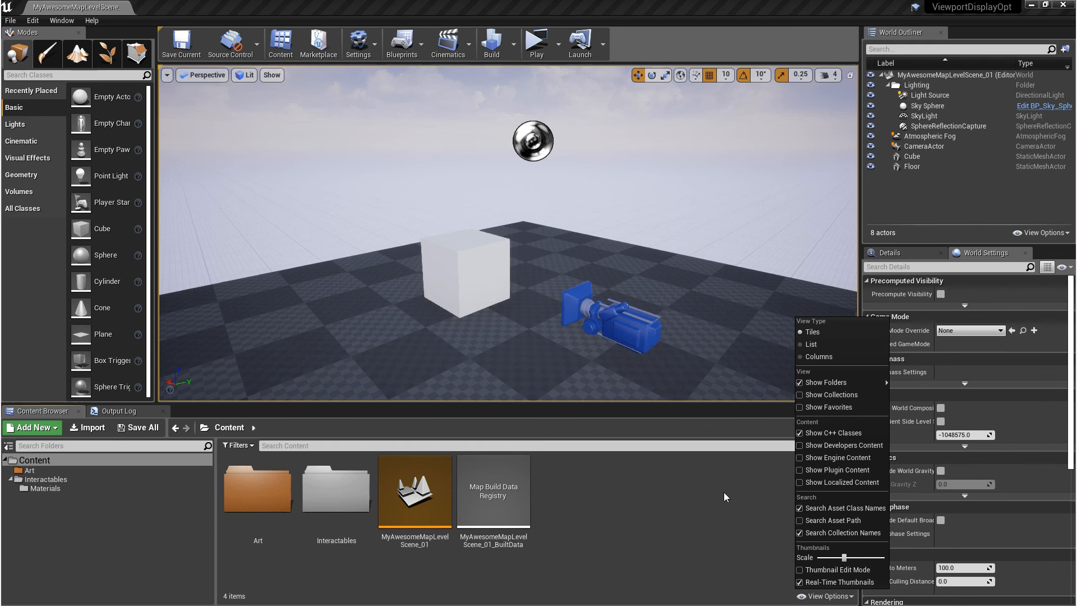
left_click(637, 512)
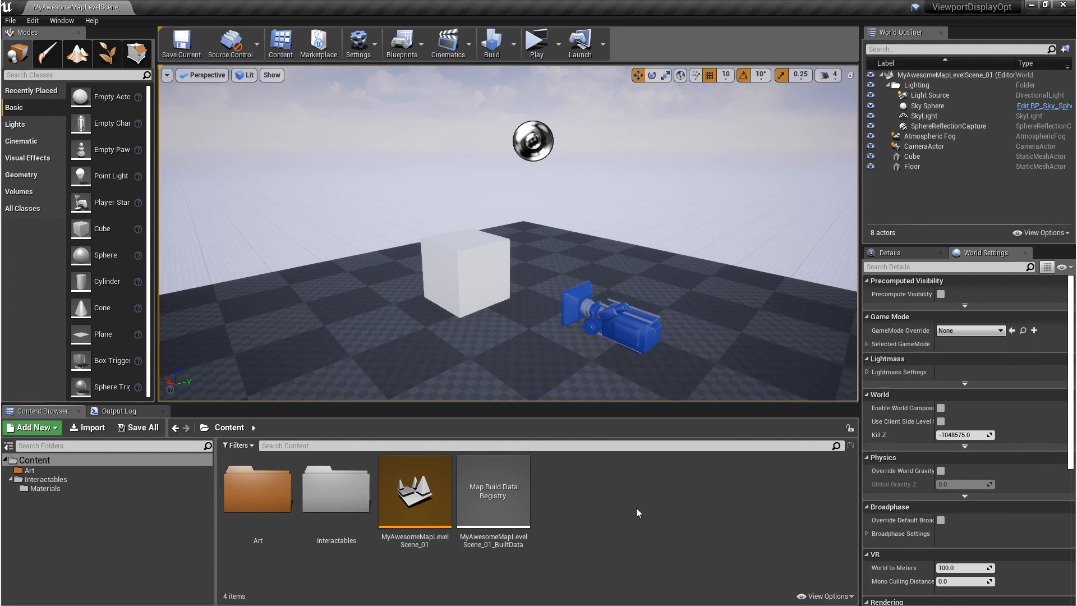